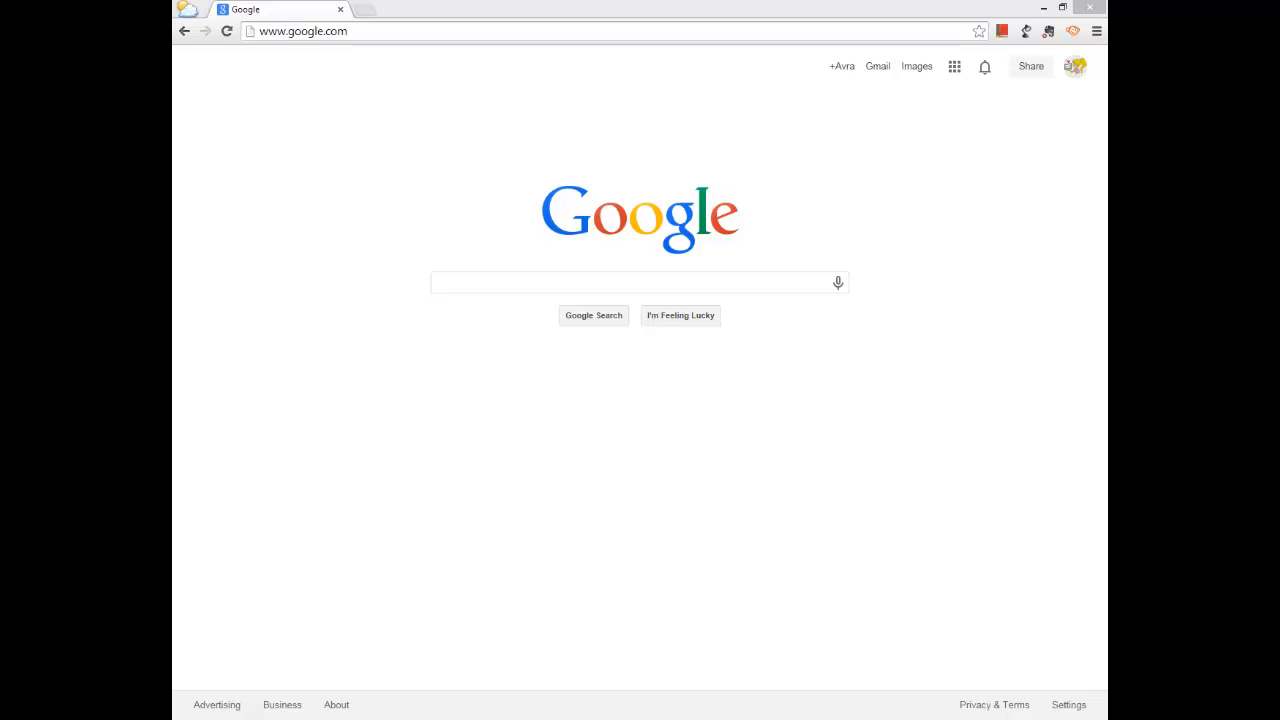
pyautogui.moveTo(1010, 100)
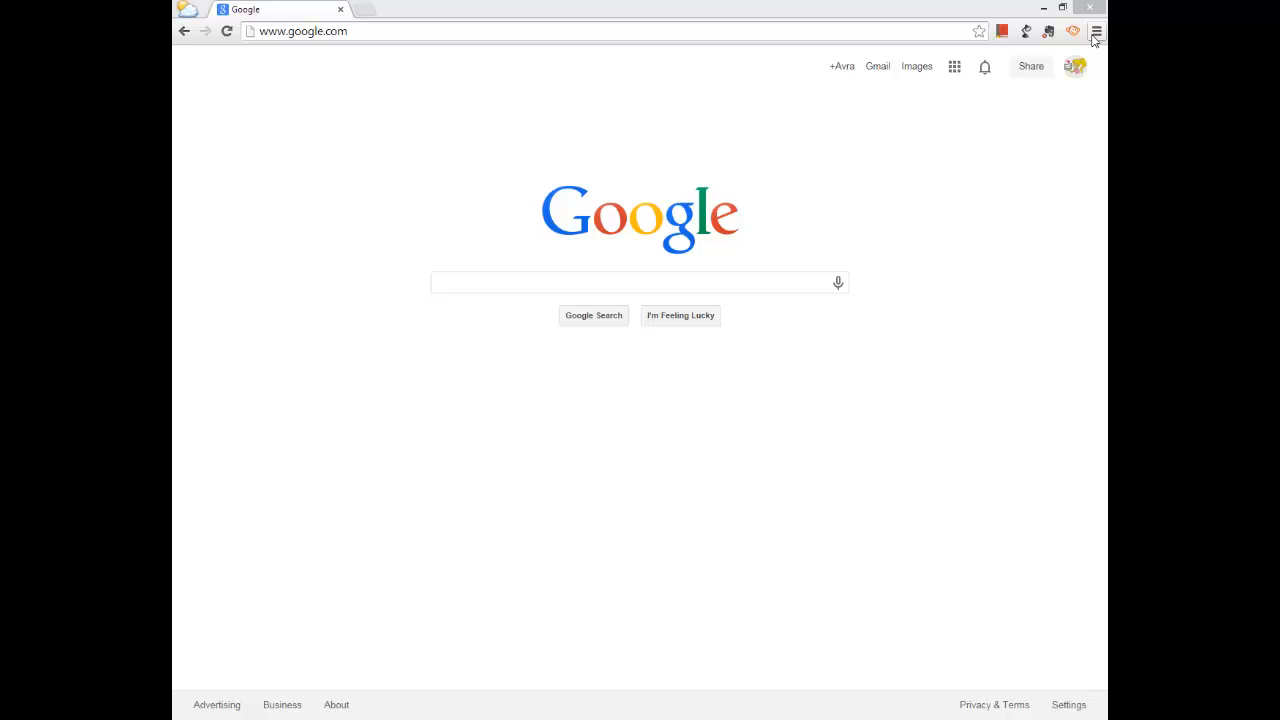
# Step: Turn on Show bookmarks bar from the Chrome menu's Bookmarks submenu
pyautogui.click(1096, 32)
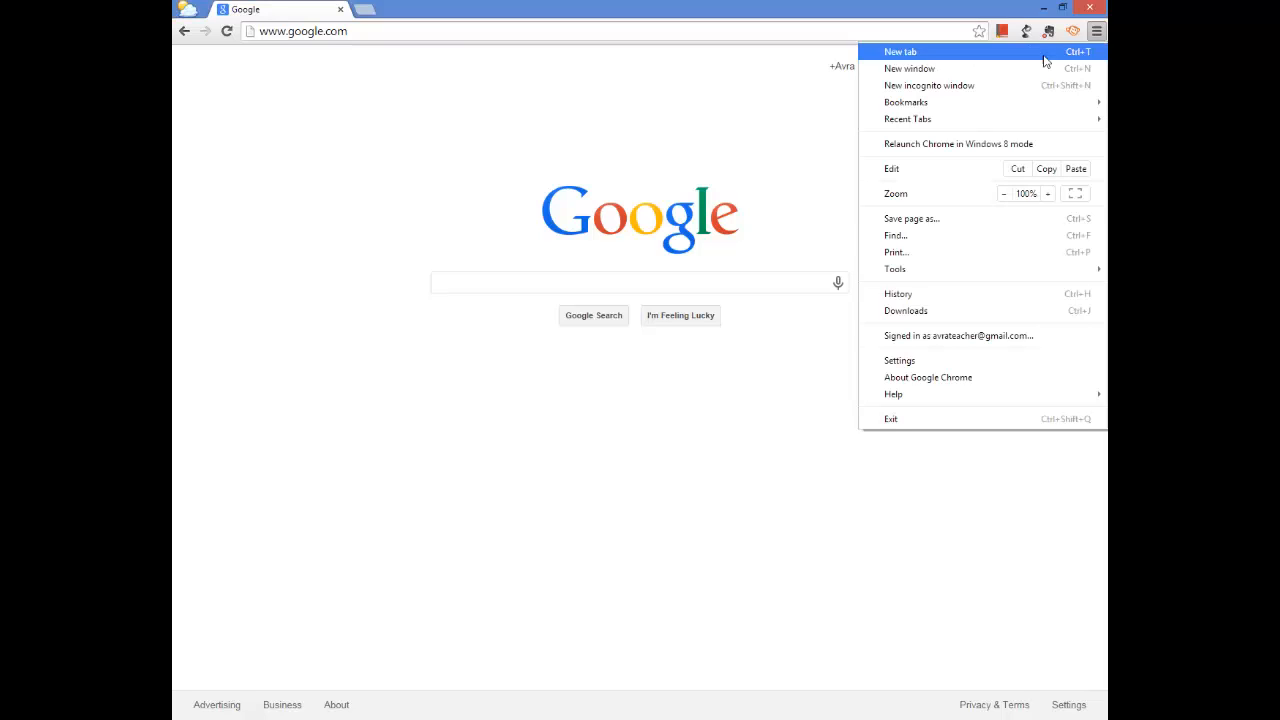
pyautogui.moveTo(904, 102)
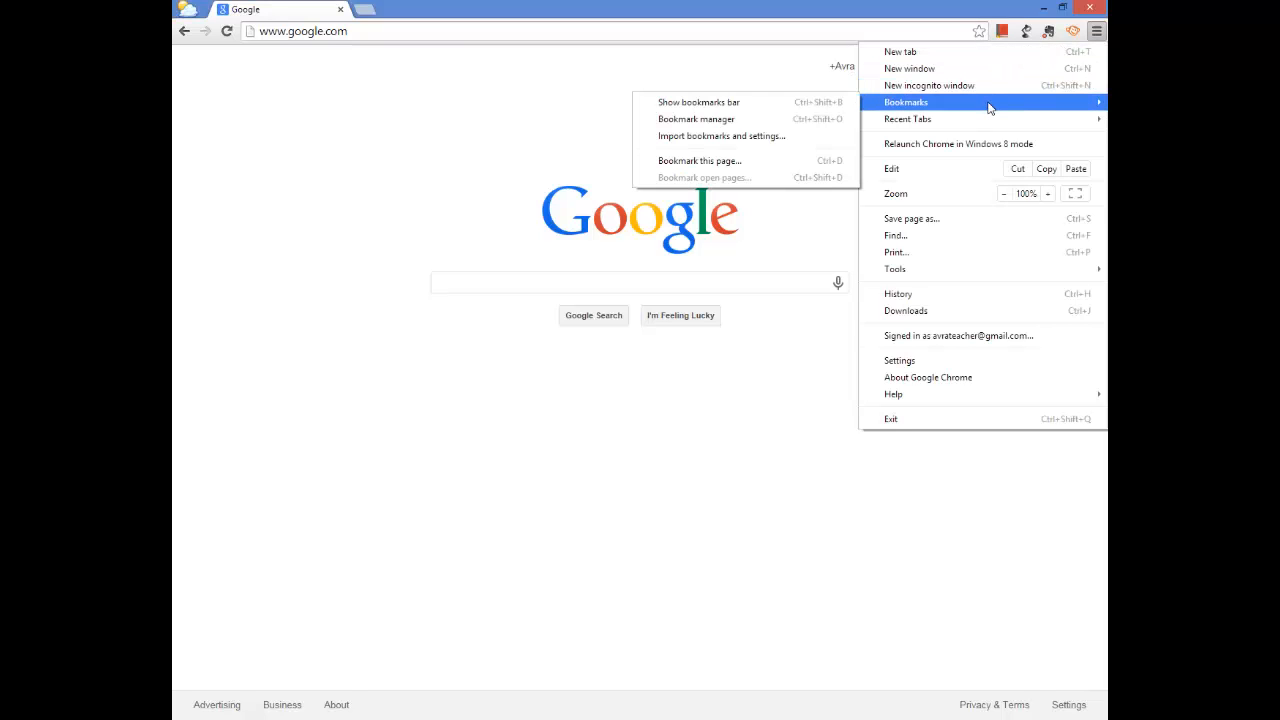
pyautogui.moveTo(698, 102)
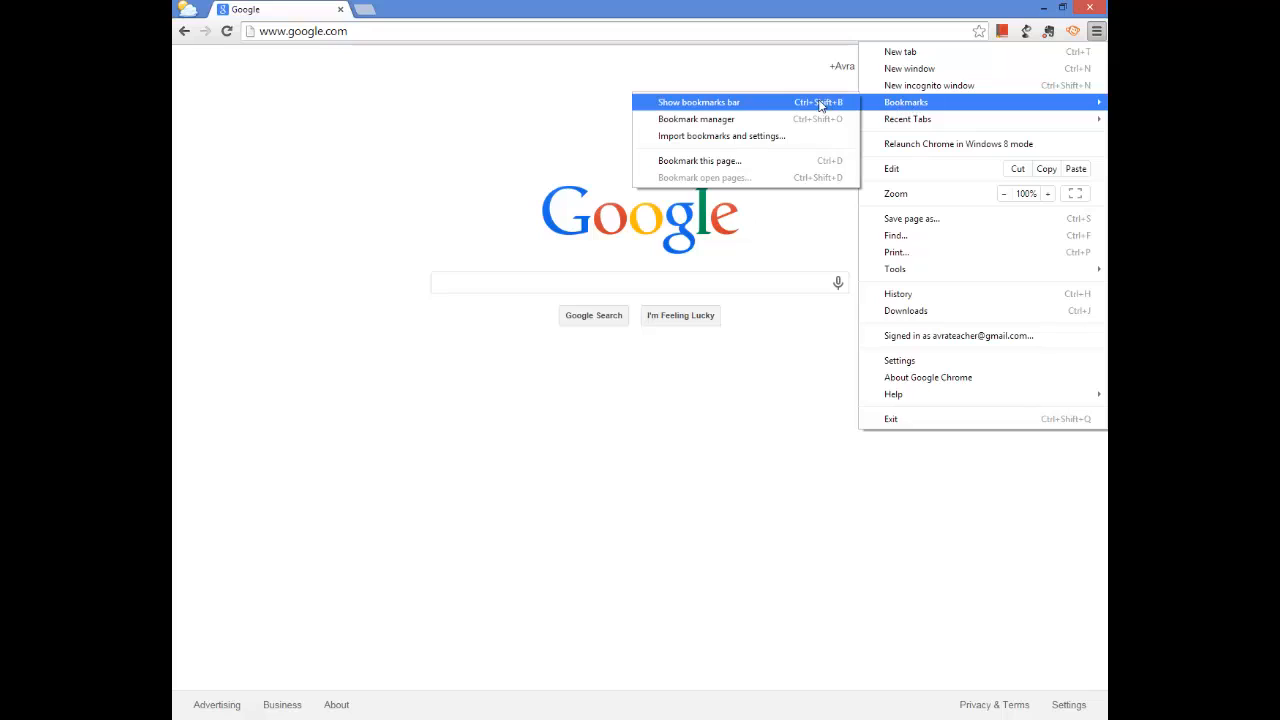
pyautogui.moveTo(736, 108)
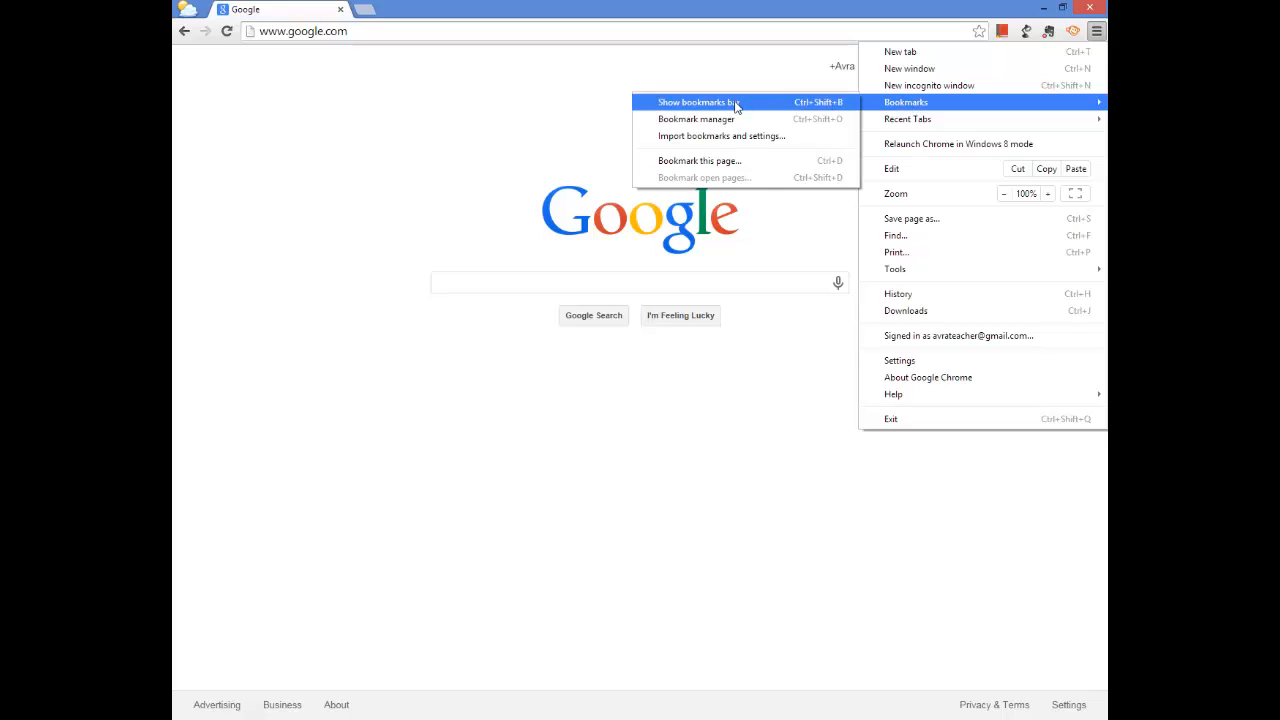
pyautogui.click(700, 102)
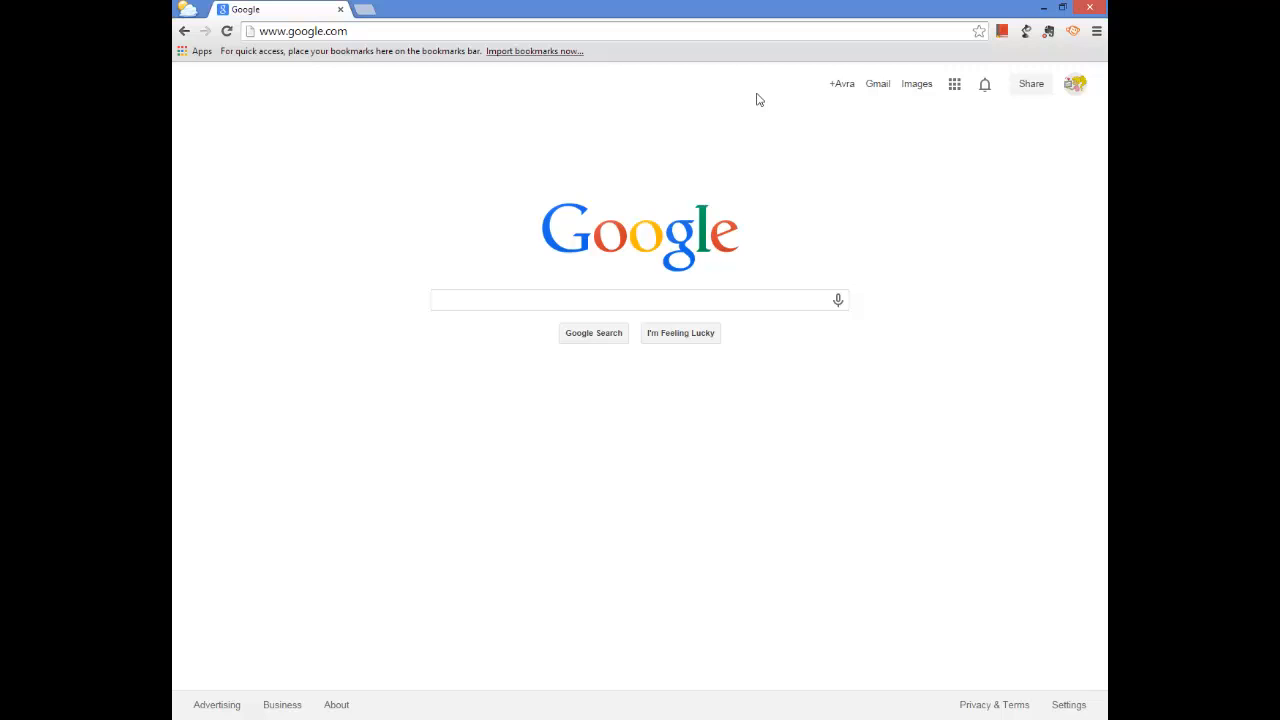
pyautogui.moveTo(684, 68)
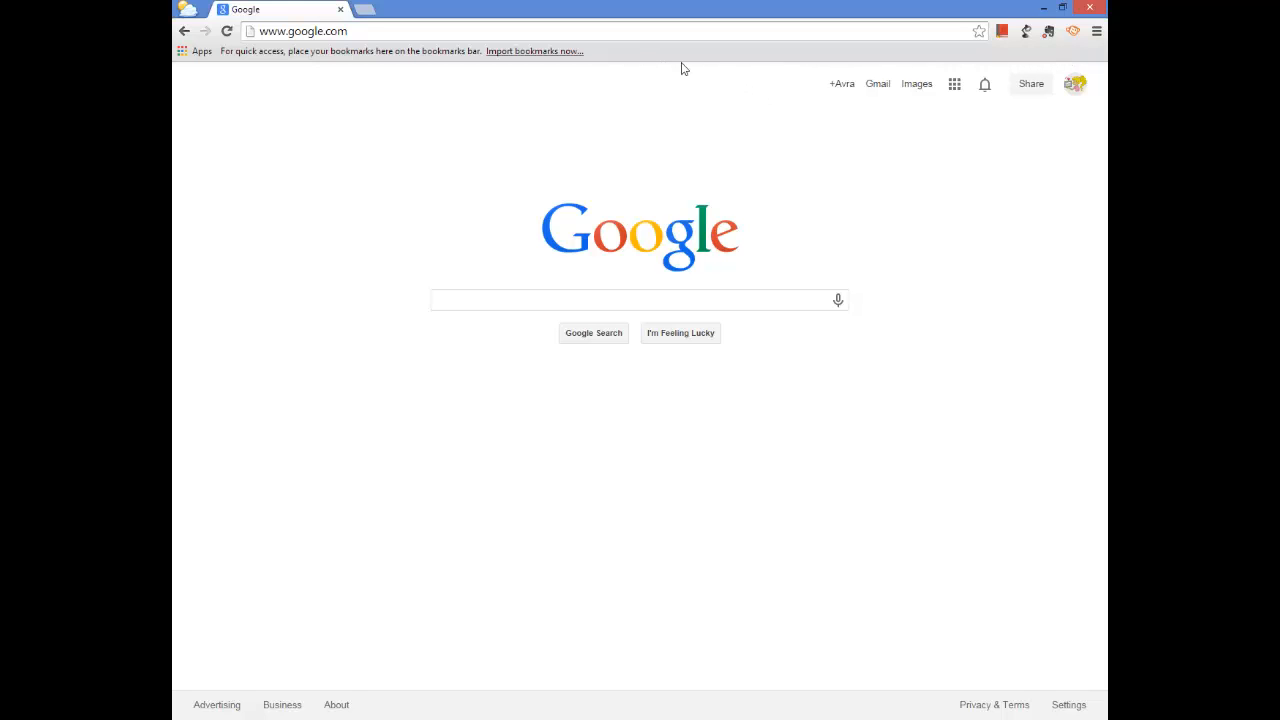
pyautogui.moveTo(676, 62)
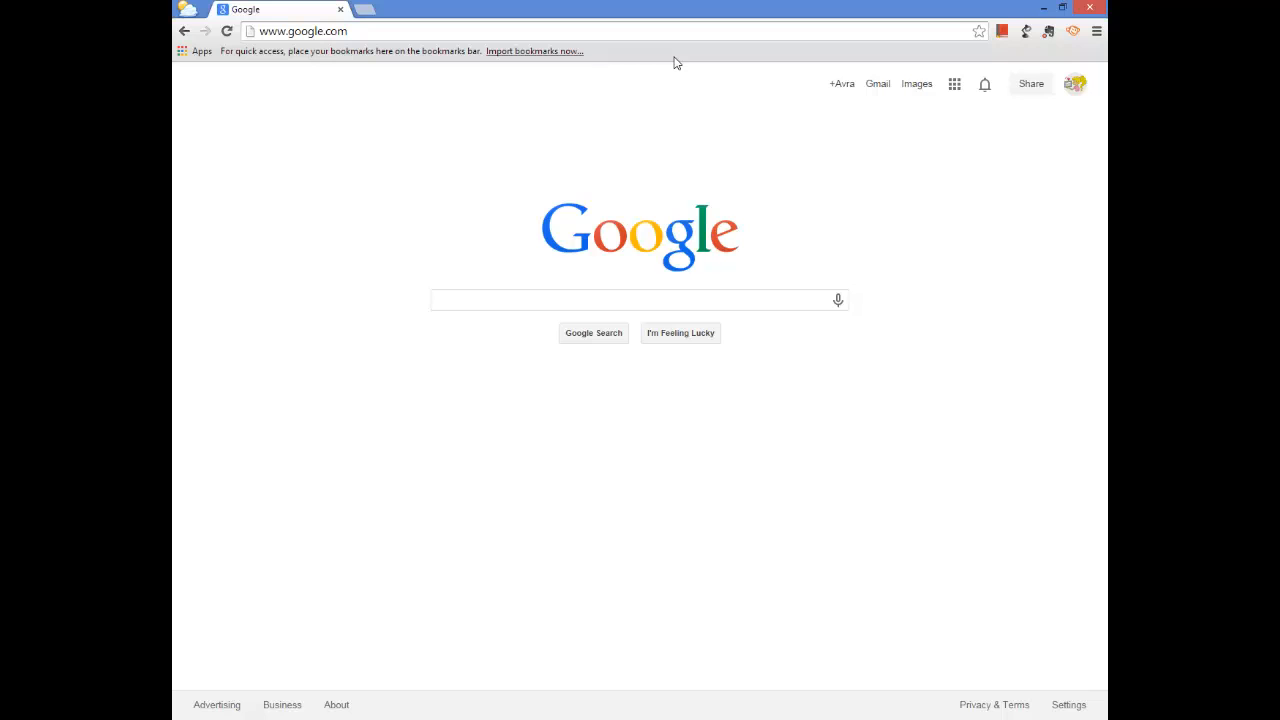
pyautogui.moveTo(604, 64)
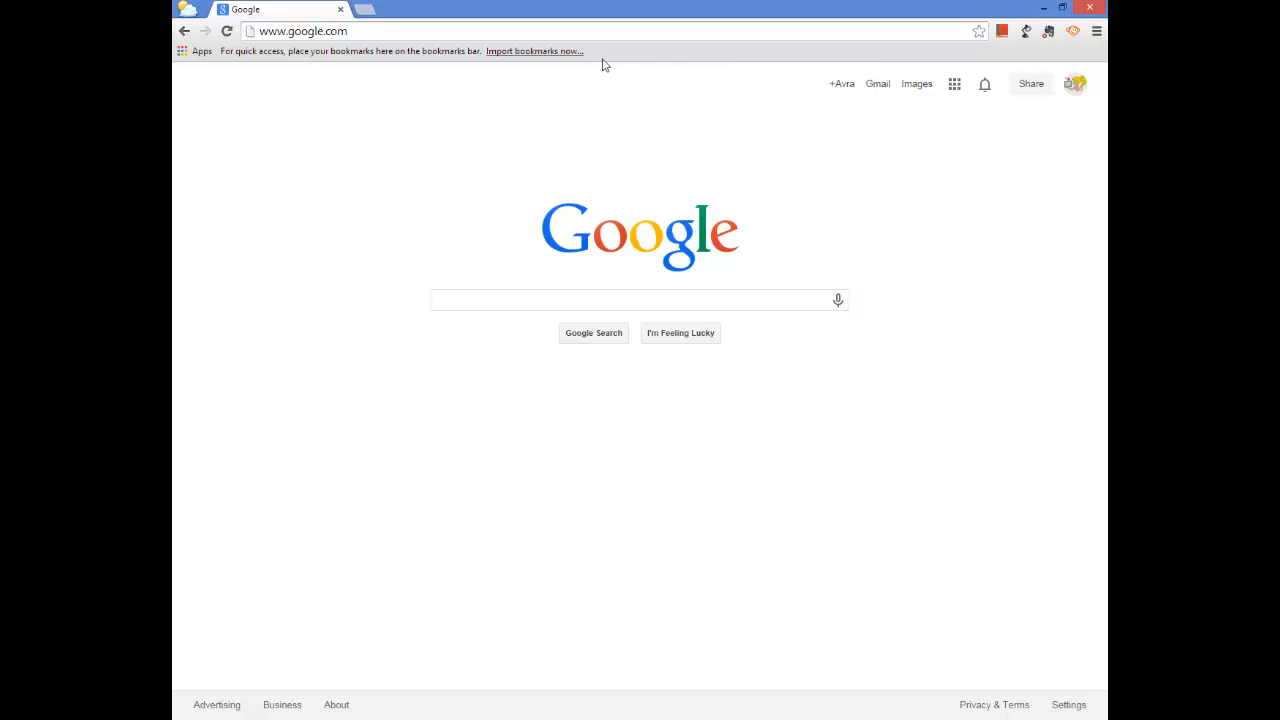
pyautogui.moveTo(534, 58)
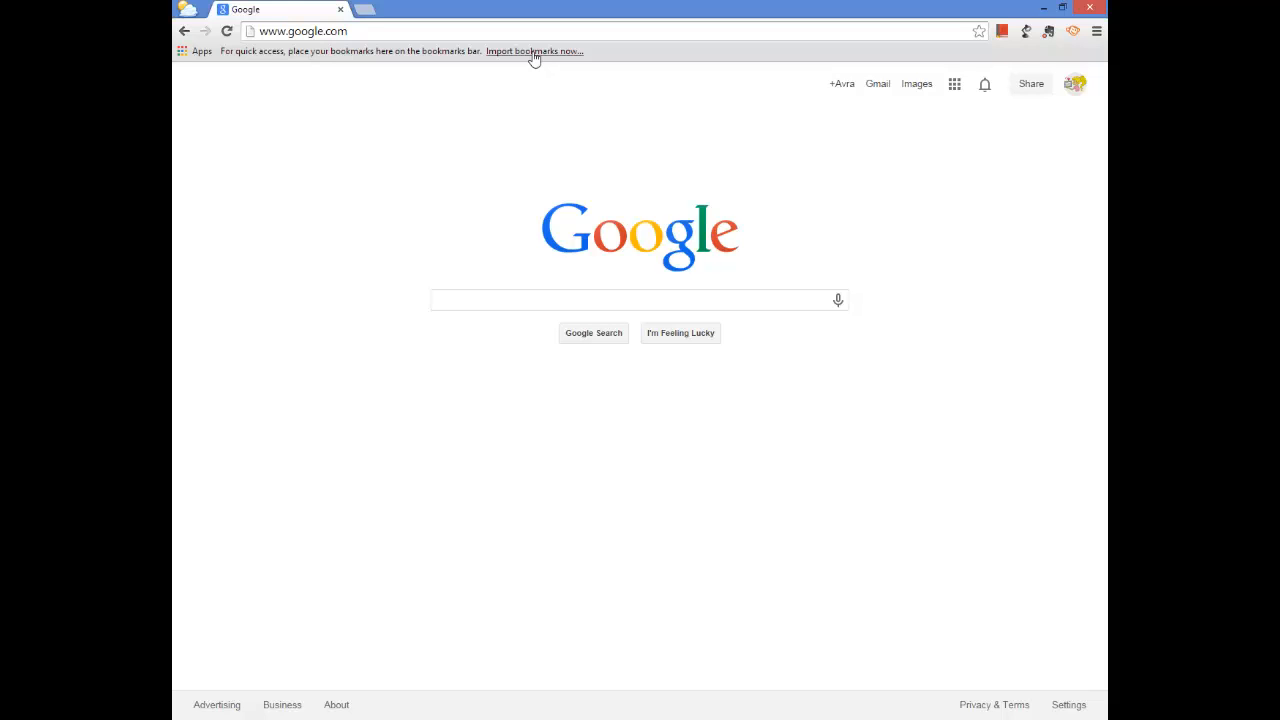
pyautogui.moveTo(838, 30)
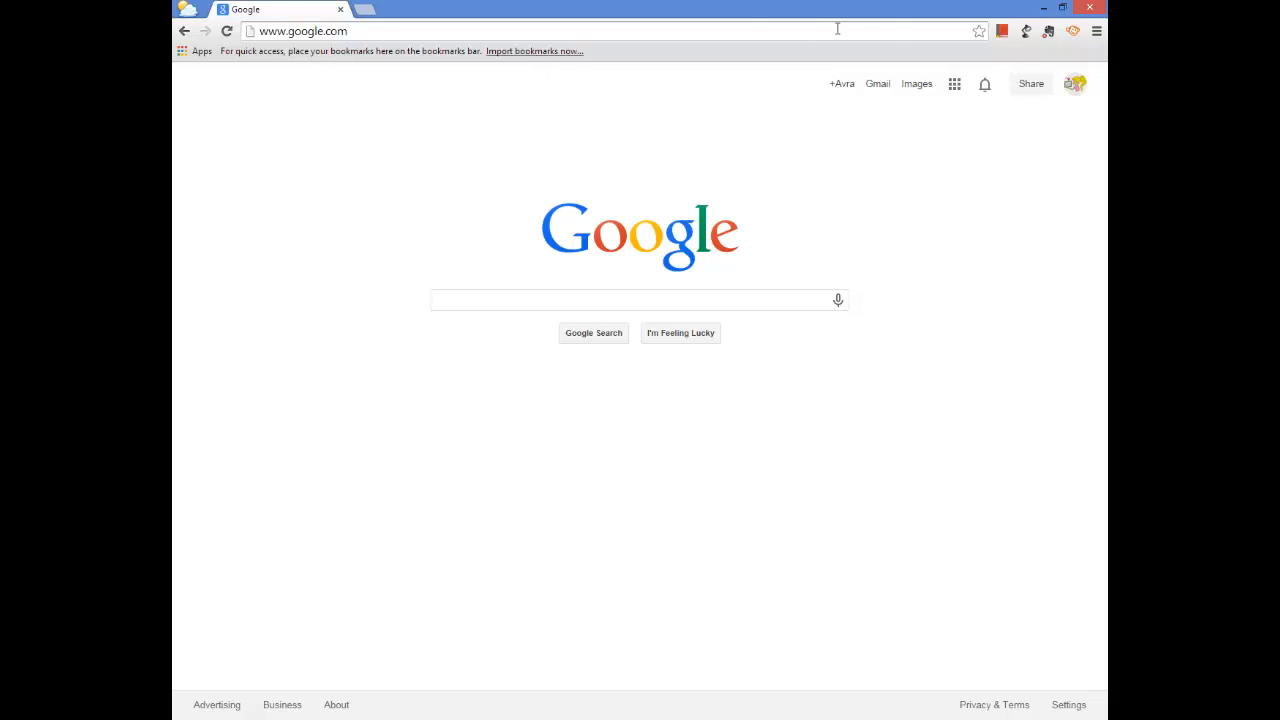
pyautogui.moveTo(780, 56)
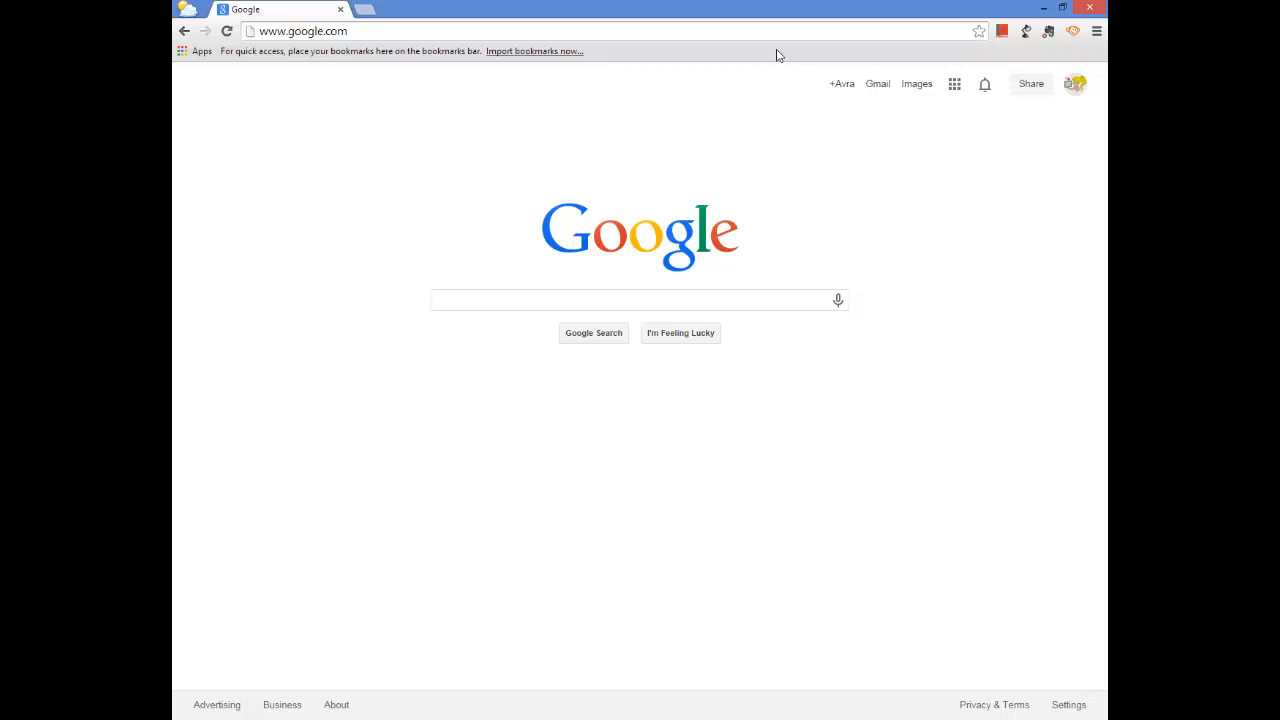
pyautogui.moveTo(900, 62)
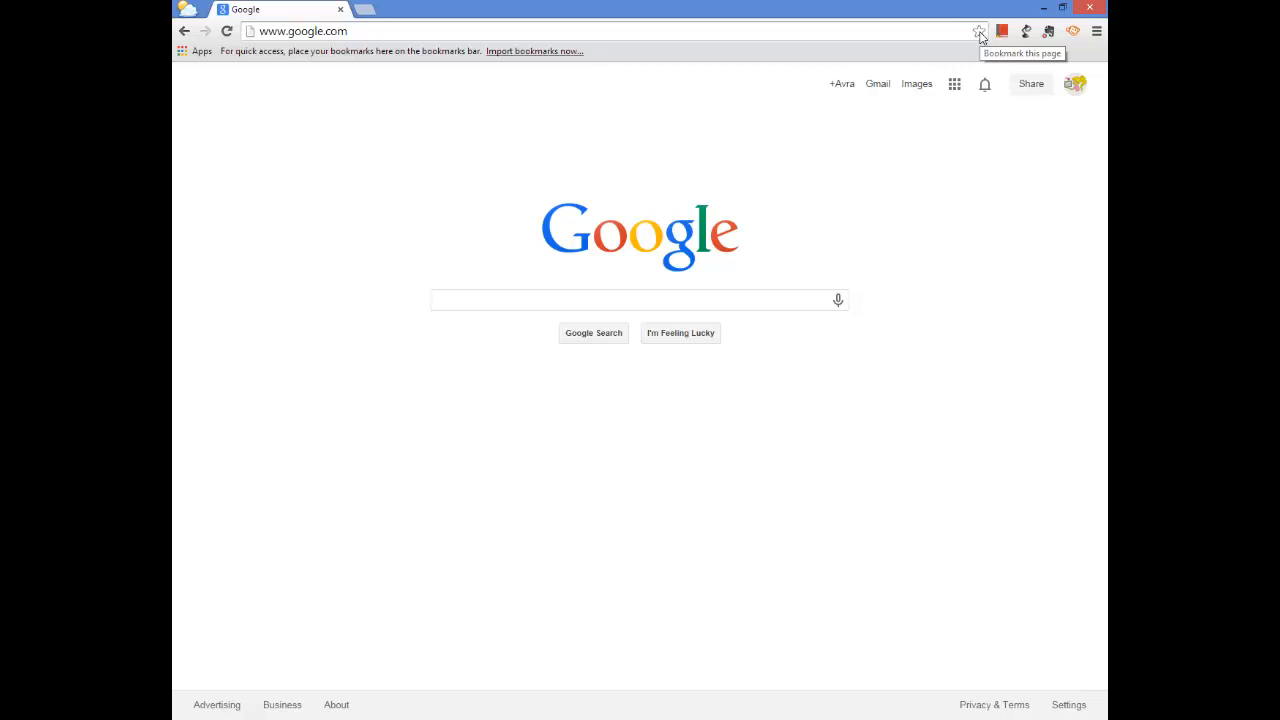
# Step: Bookmark the Google homepage to the Bookmarks bar folder using the address-bar star
pyautogui.click(980, 32)
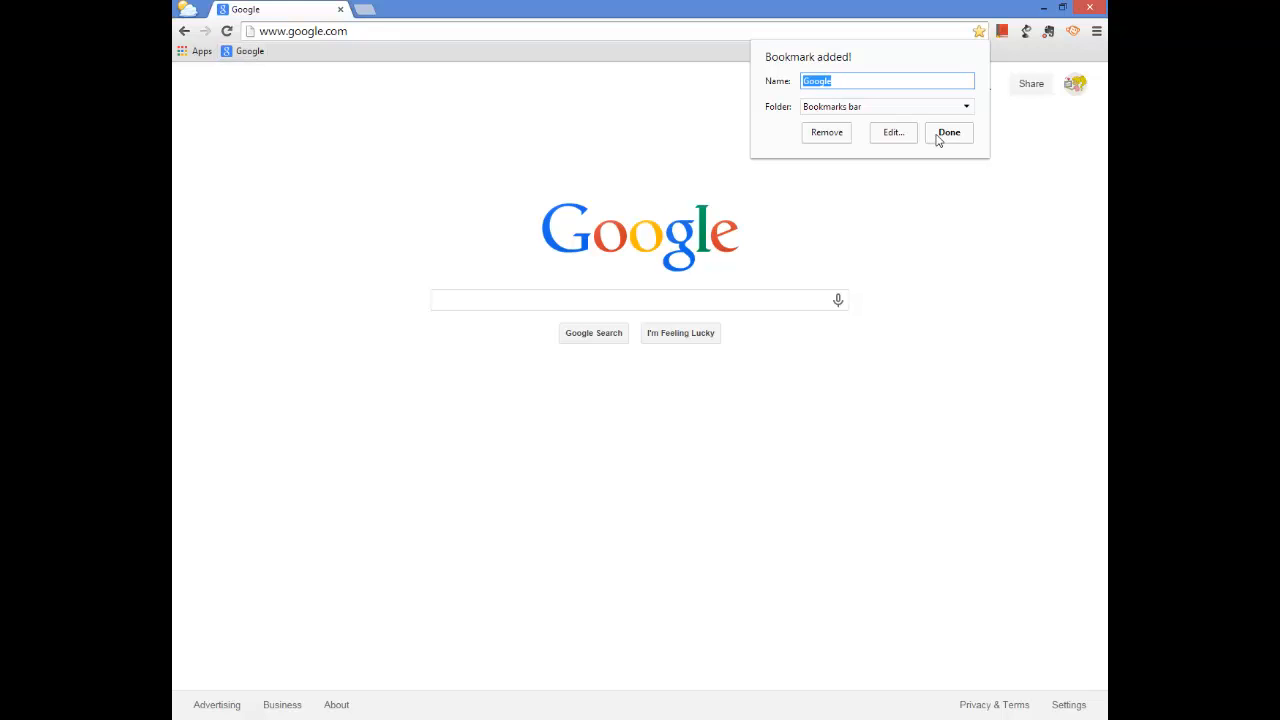
pyautogui.click(948, 132)
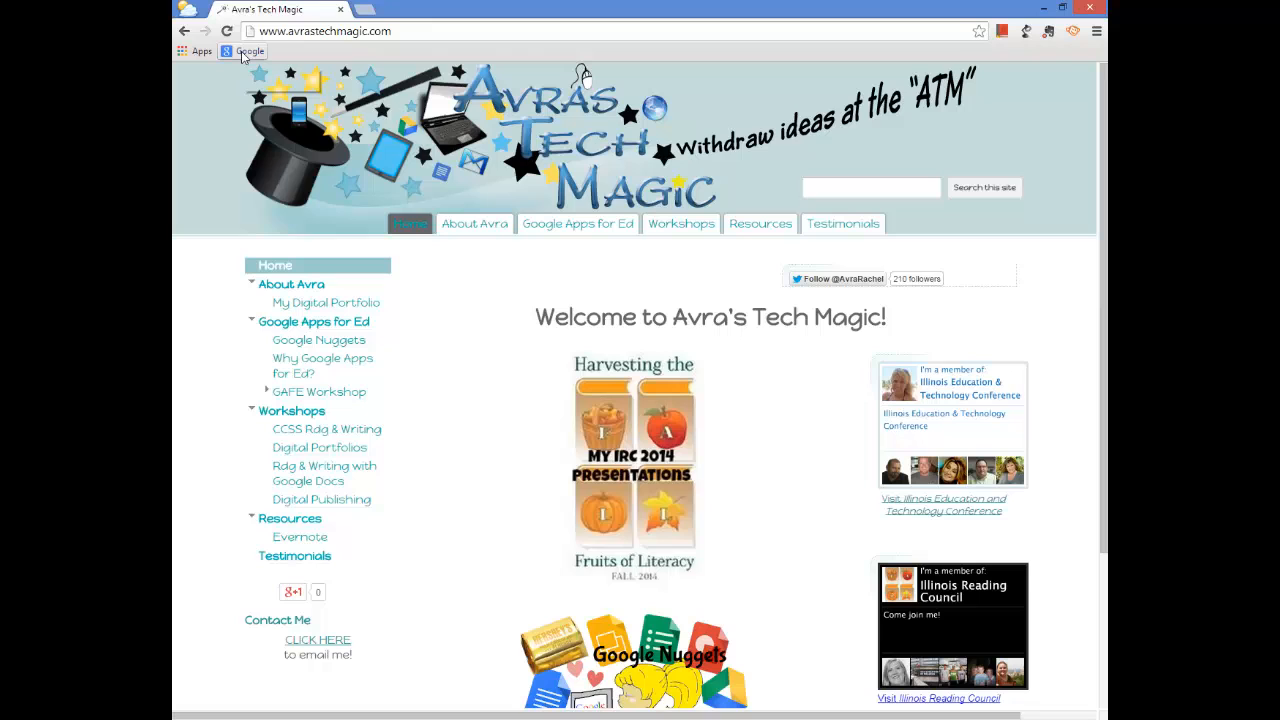
pyautogui.moveTo(248, 52)
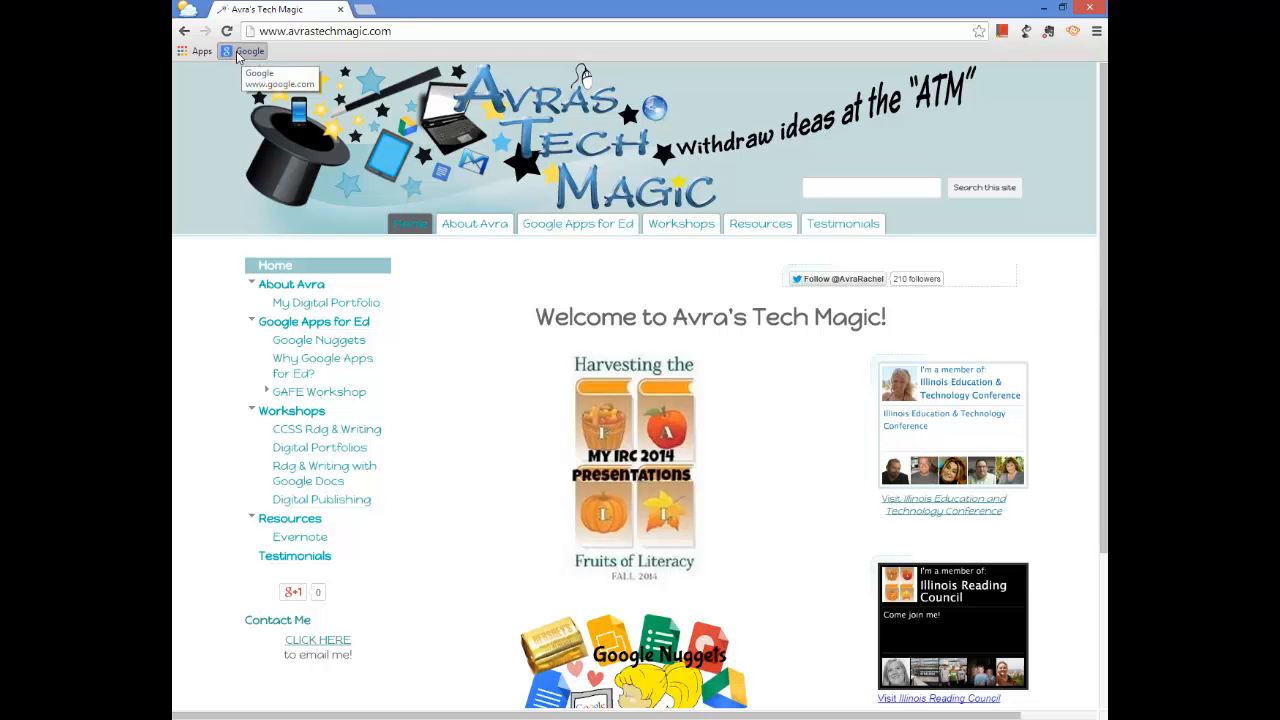
# Step: Return to google.com from Avra's Tech Magic site via the Google bookmark
pyautogui.click(248, 52)
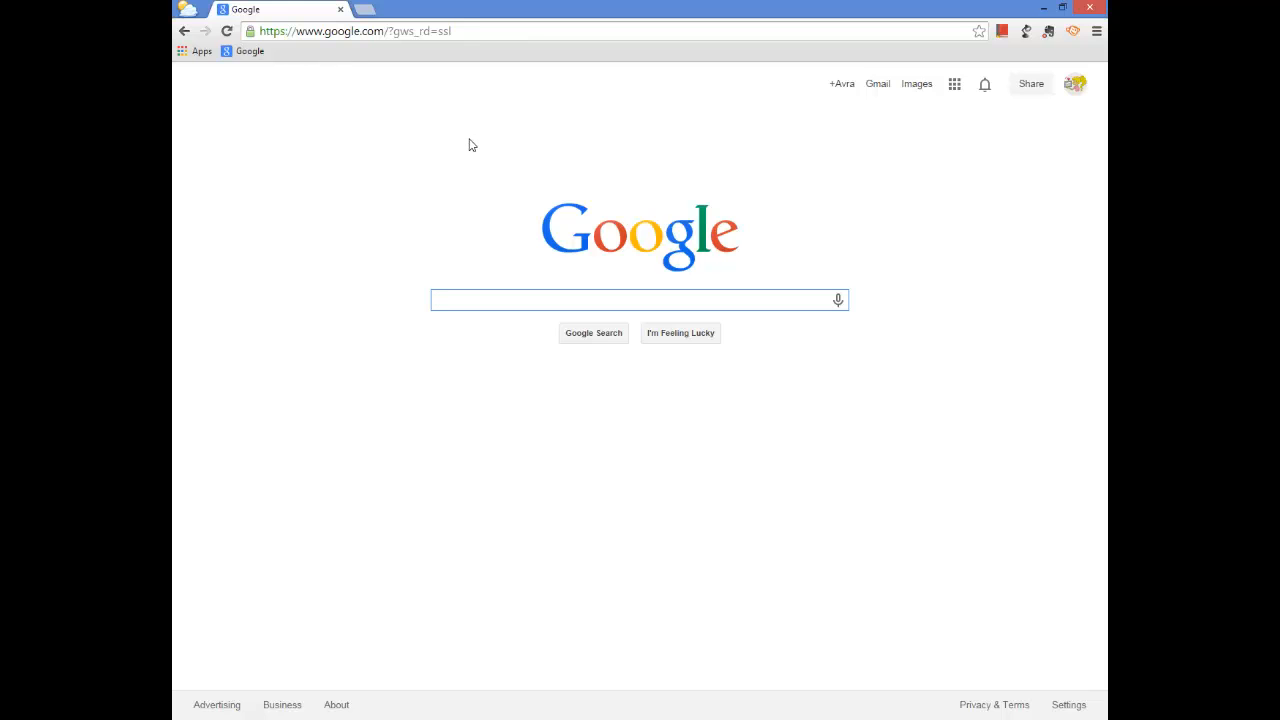
pyautogui.moveTo(560, 60)
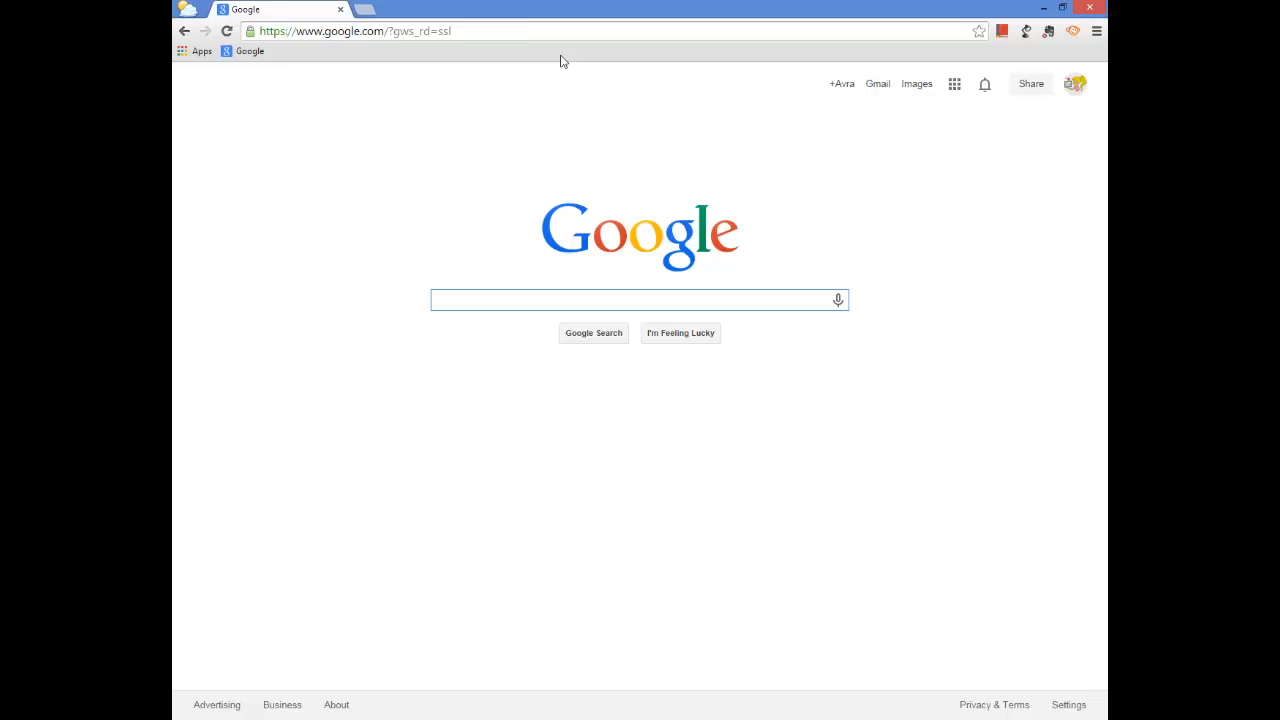
pyautogui.click(640, 300)
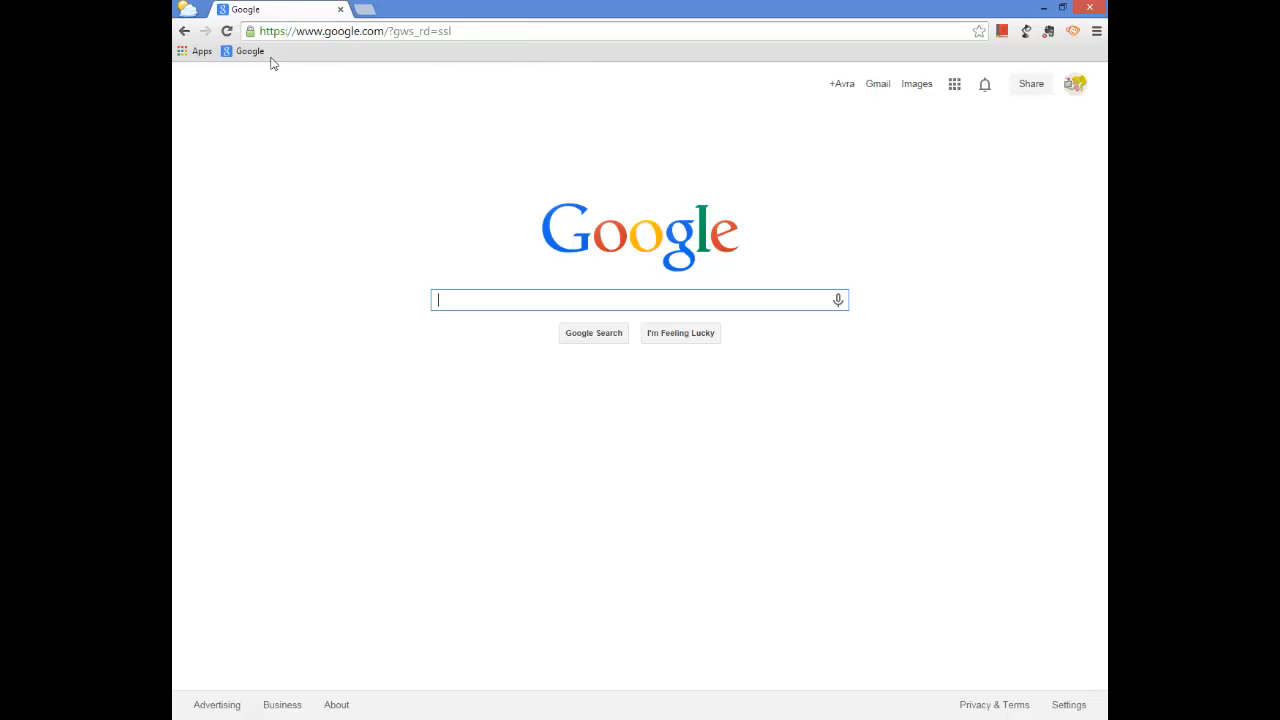
pyautogui.moveTo(394, 90)
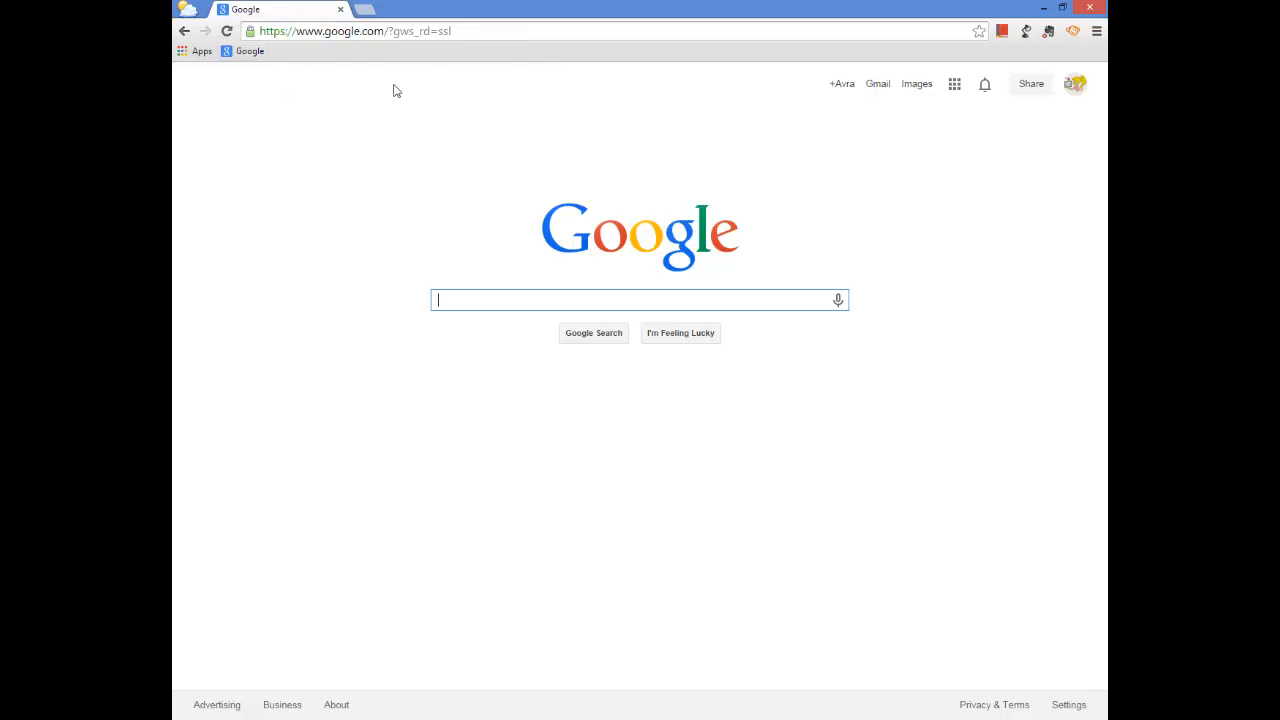